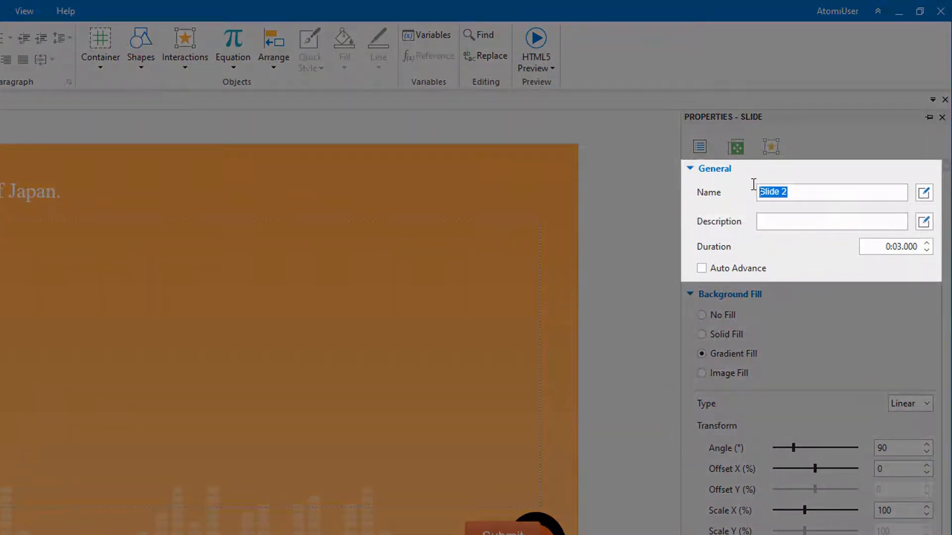
Enter 'Question 1' as the second slide's name in the Properties pane.
type("Question 1")
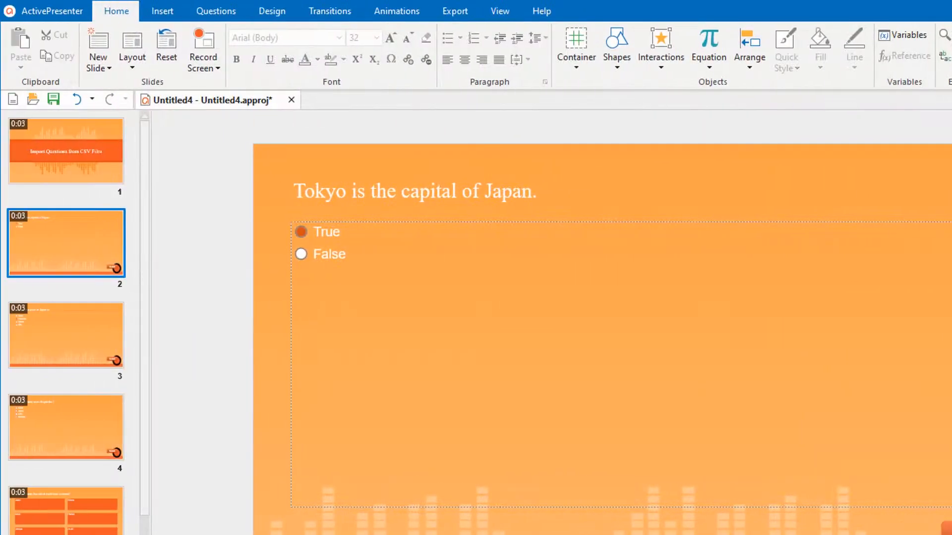
List slides by titles and rename slide 3 to 'Question 2'.
right_click(66, 244)
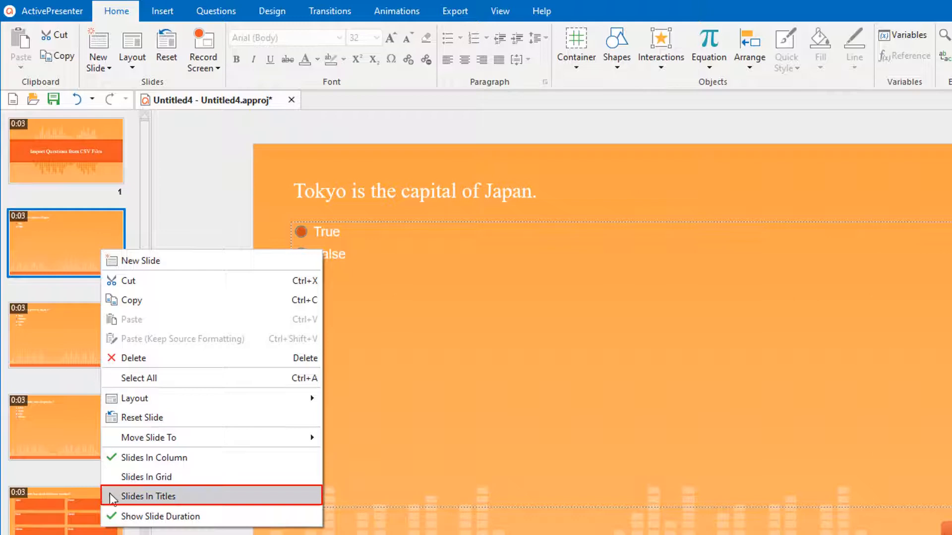
left_click(148, 497)
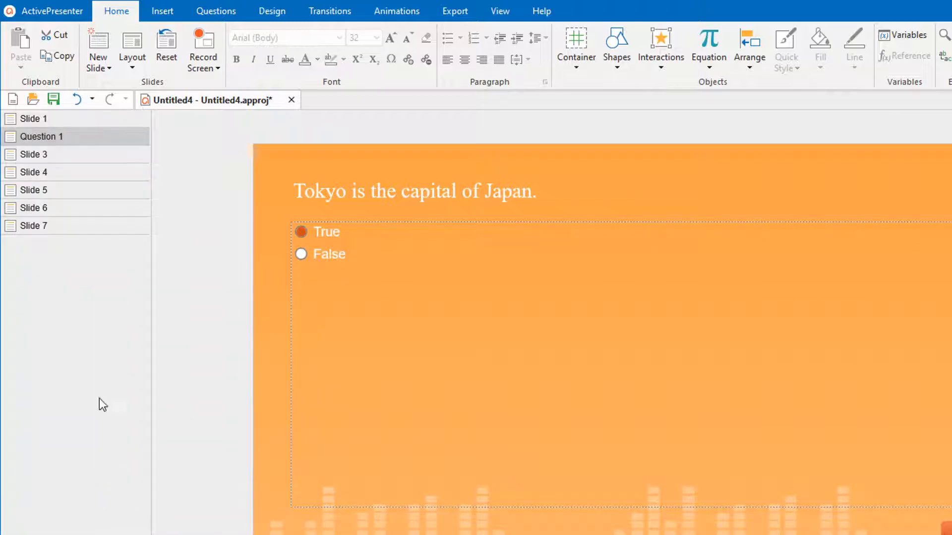
double_click(31, 154)
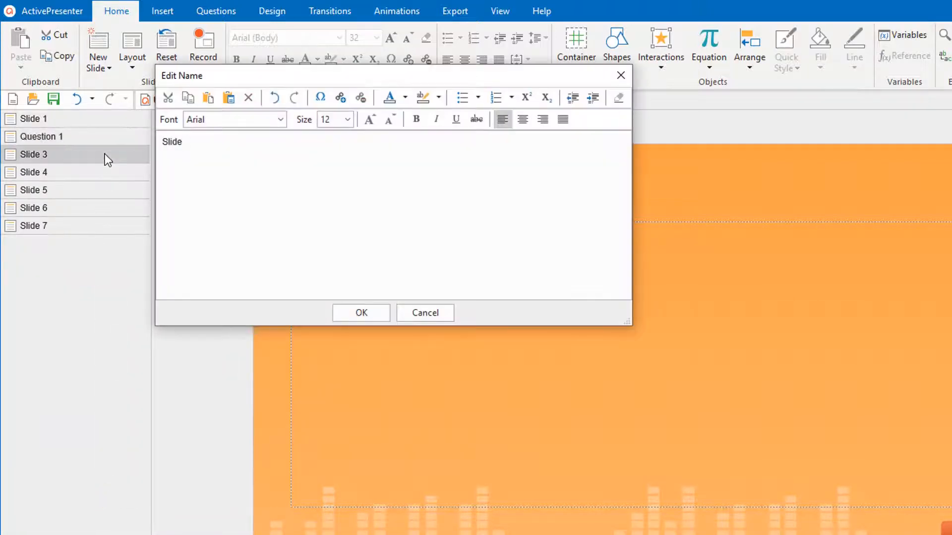
left_click(361, 313)
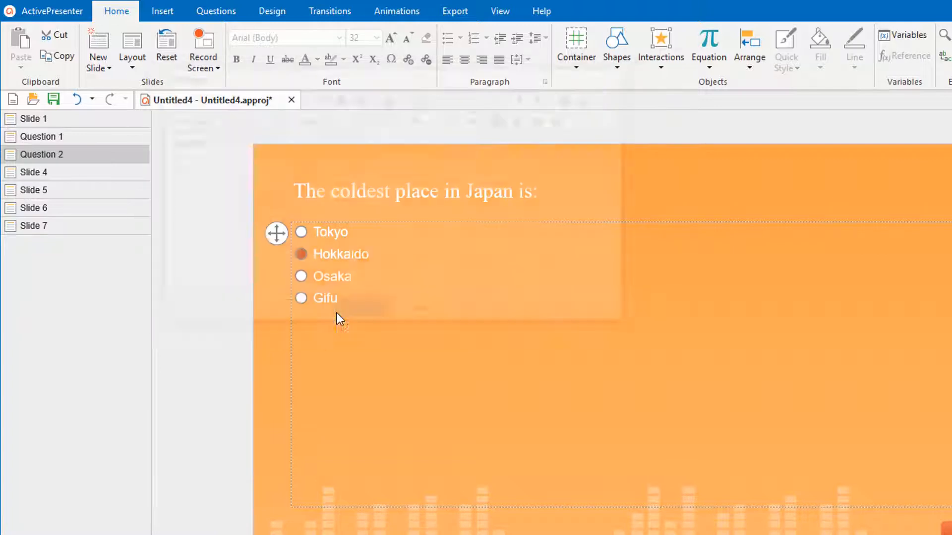
left_click(47, 11)
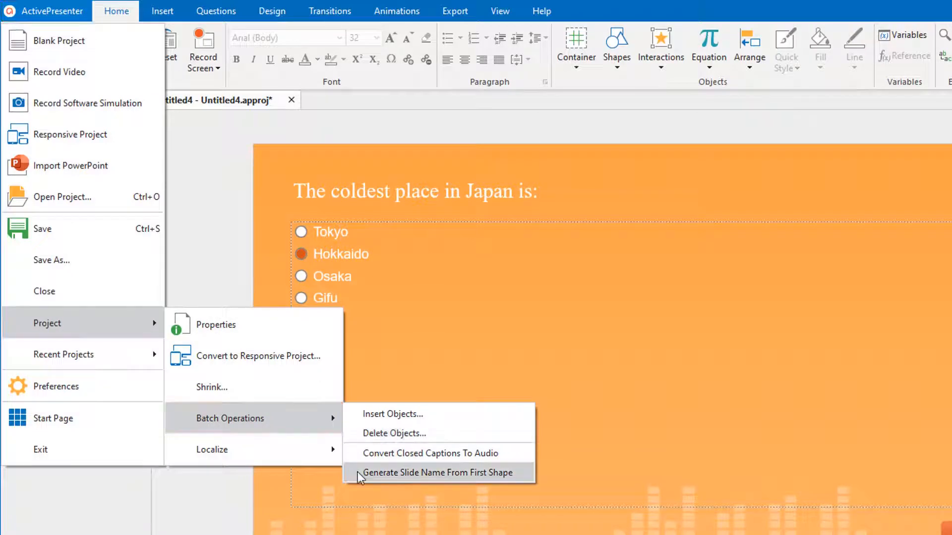
Generate slide names from first shapes, excluding Question 1, and type 'Quéti' for slide 4.
left_click(439, 473)
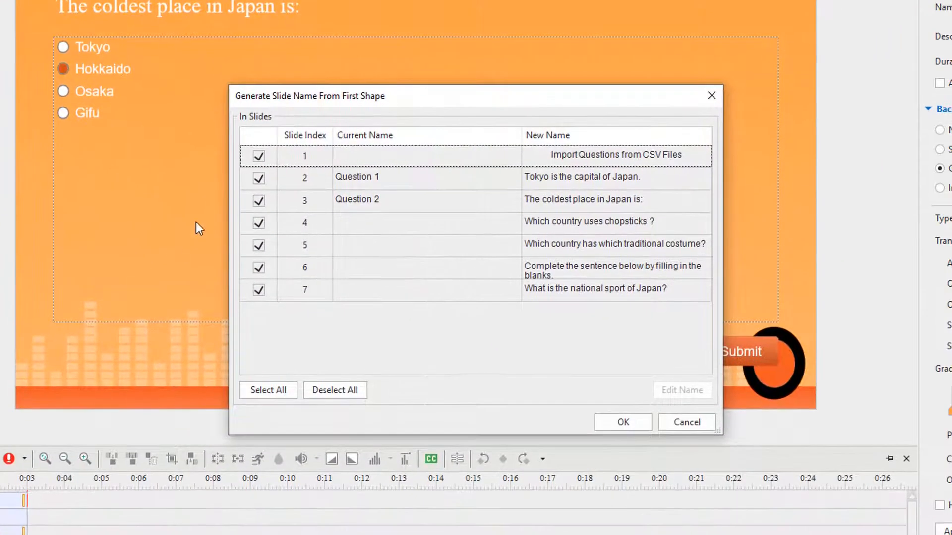
left_click(258, 200)
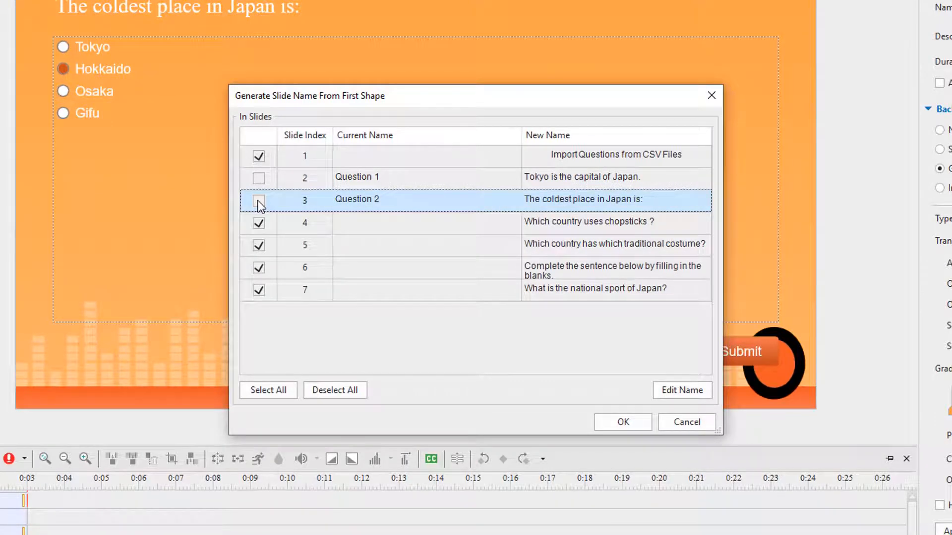
left_click(682, 390)
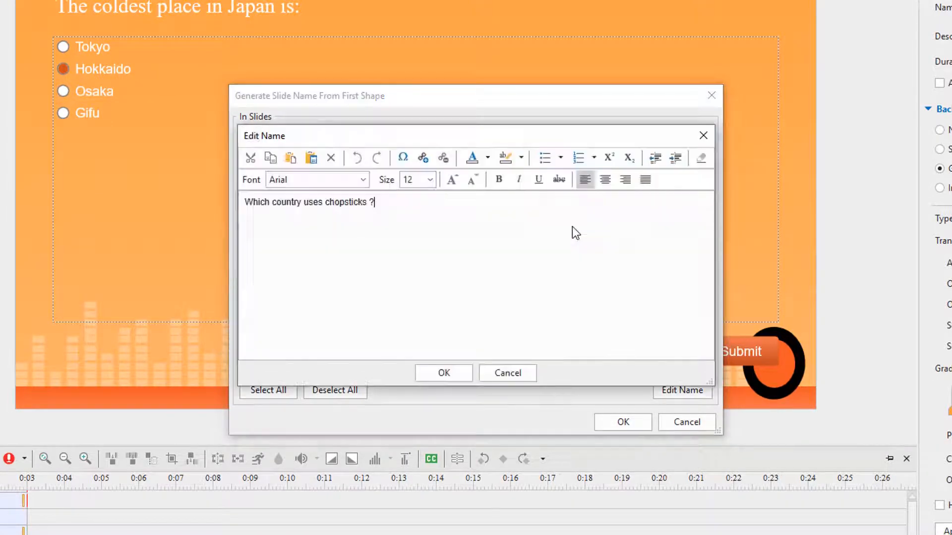
type("Quéti")
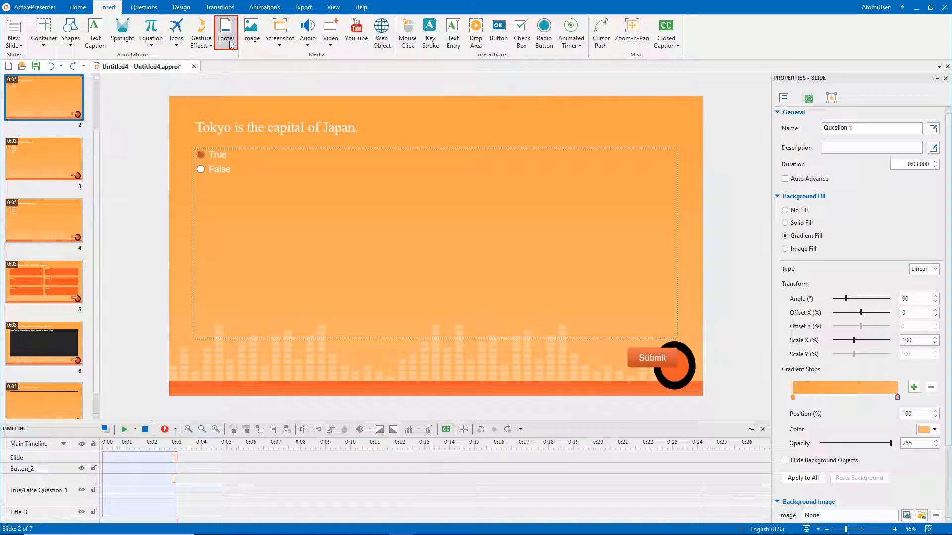
Enable Slide Number in the footer and apply it to all slides.
left_click(225, 27)
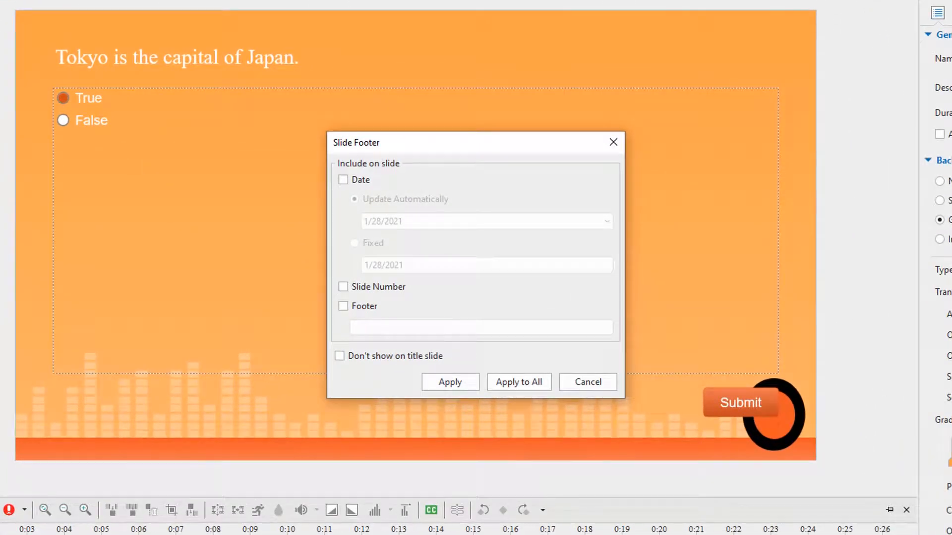
left_click(343, 286)
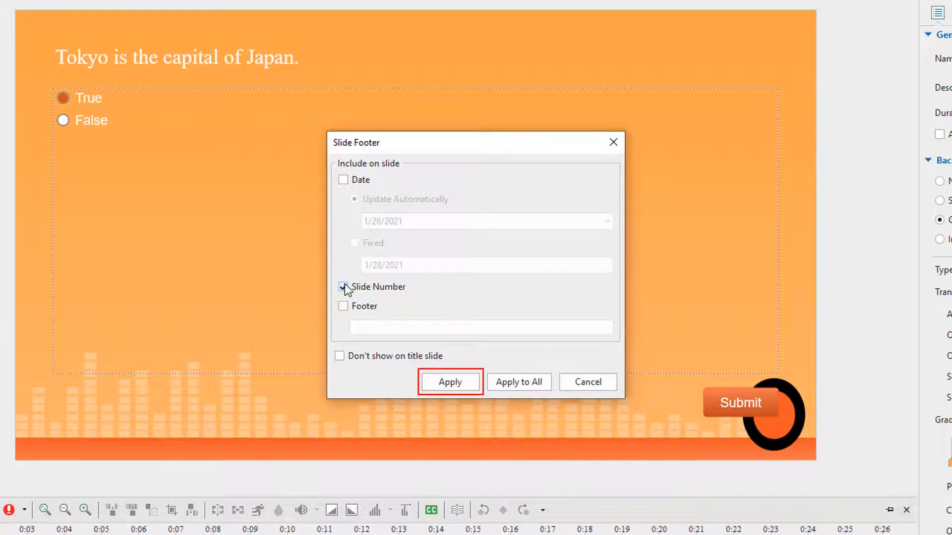
mouse_move(518, 382)
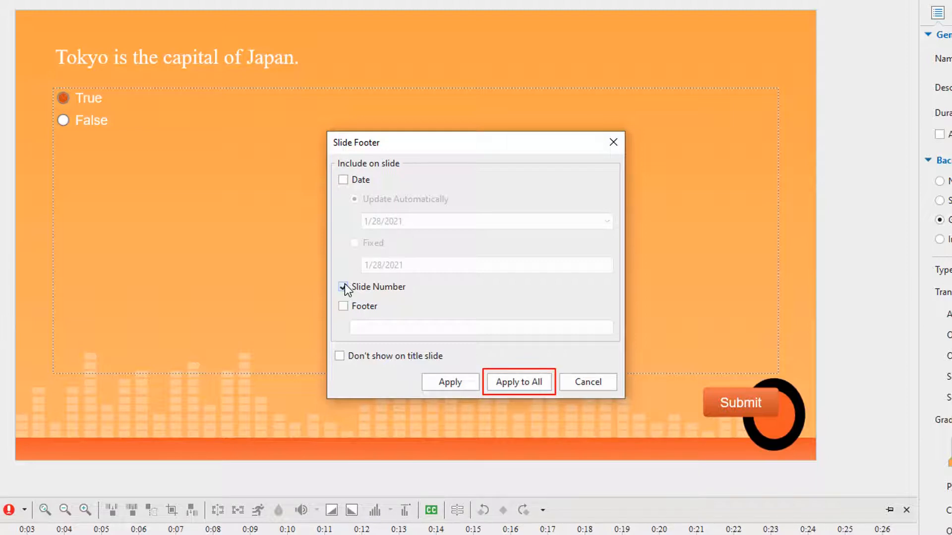
left_click(519, 382)
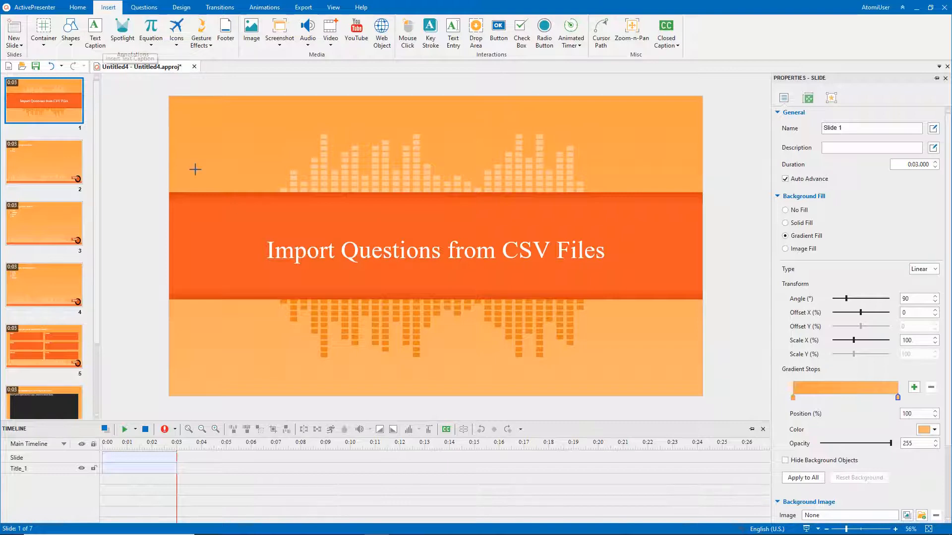
Draw a new text caption box near the bottom centre of slide 1.
left_click(95, 29)
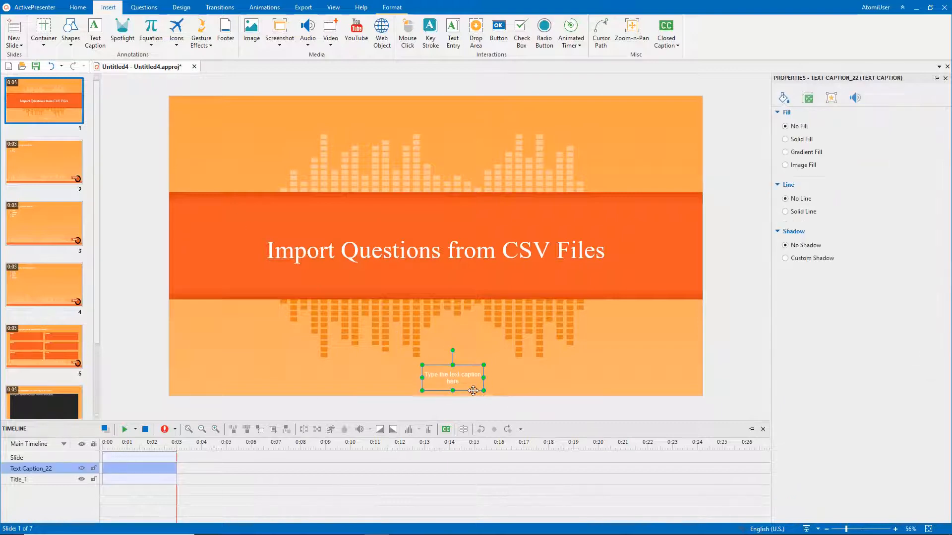
left_click_drag(452, 378, 435, 375)
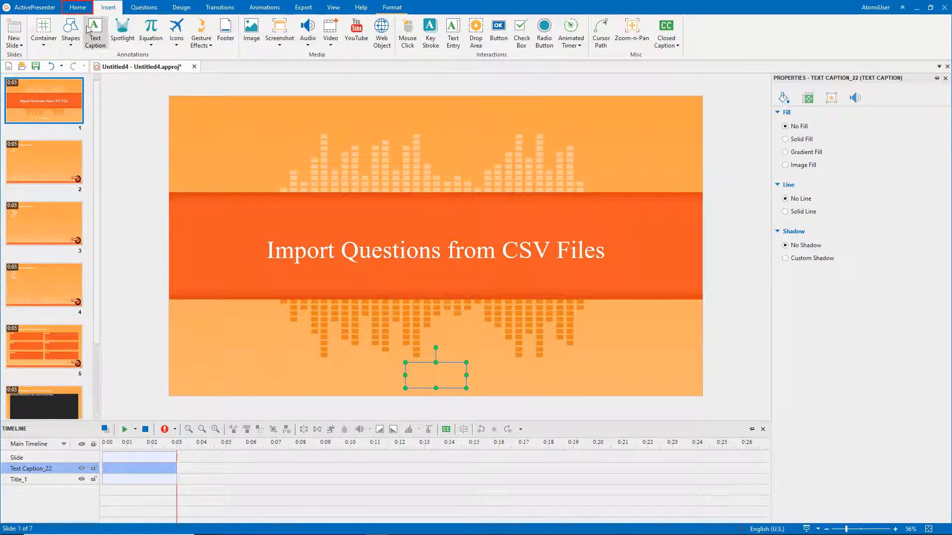
Insert the system variable apCurrentSlideIndex into the caption.
left_click(603, 24)
type("index")
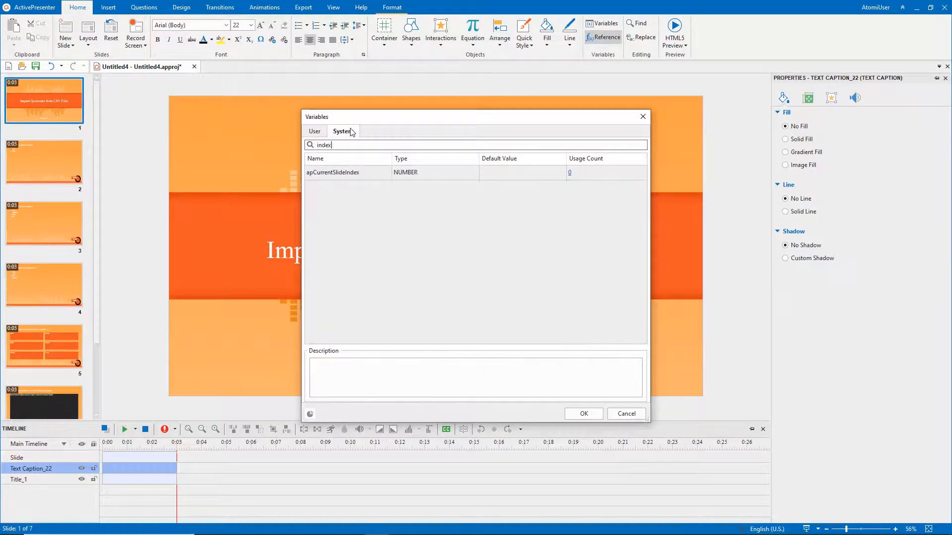
left_click(333, 173)
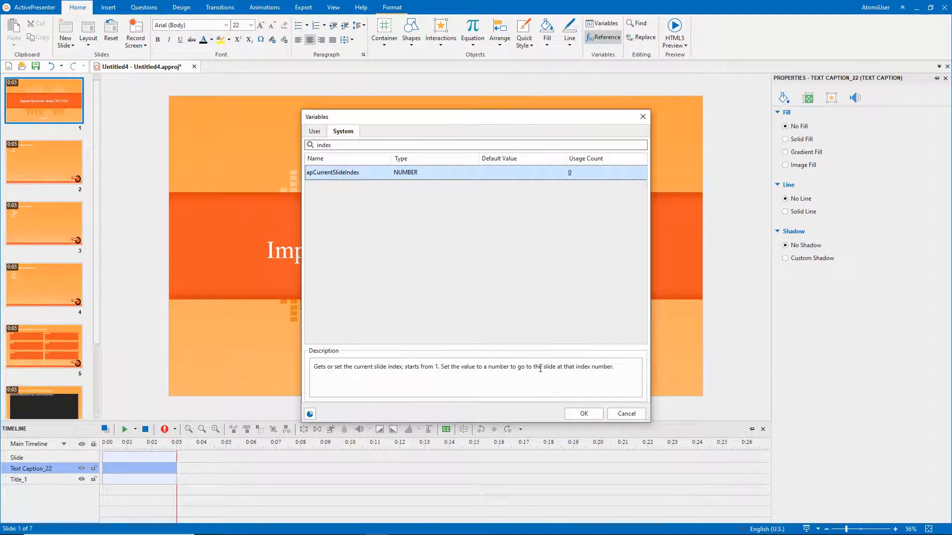
left_click(584, 414)
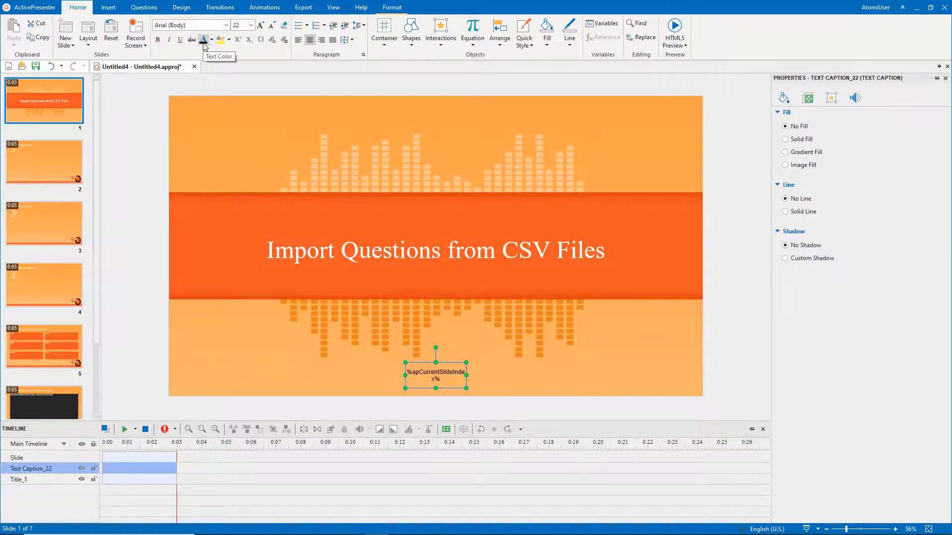
Bring up the context menu of the slide-number caption.
right_click(436, 375)
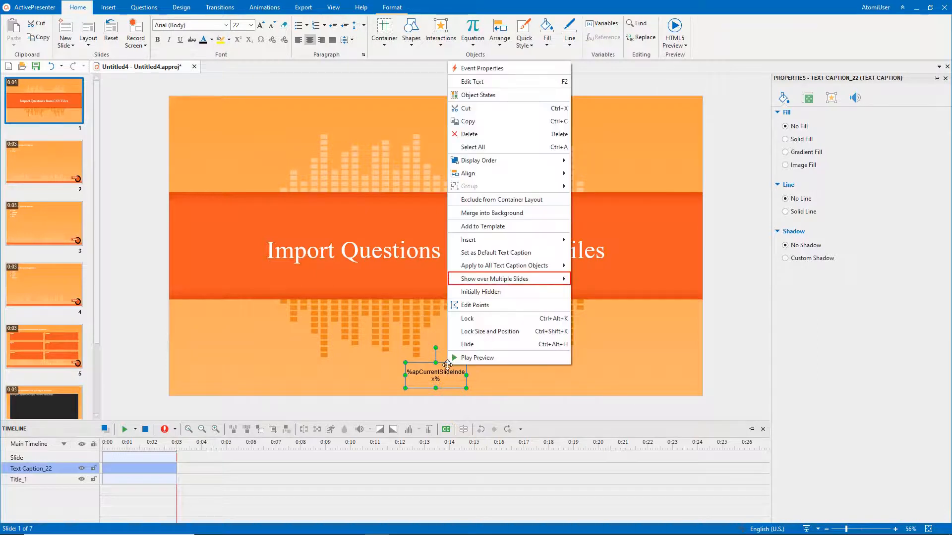
mouse_move(508, 278)
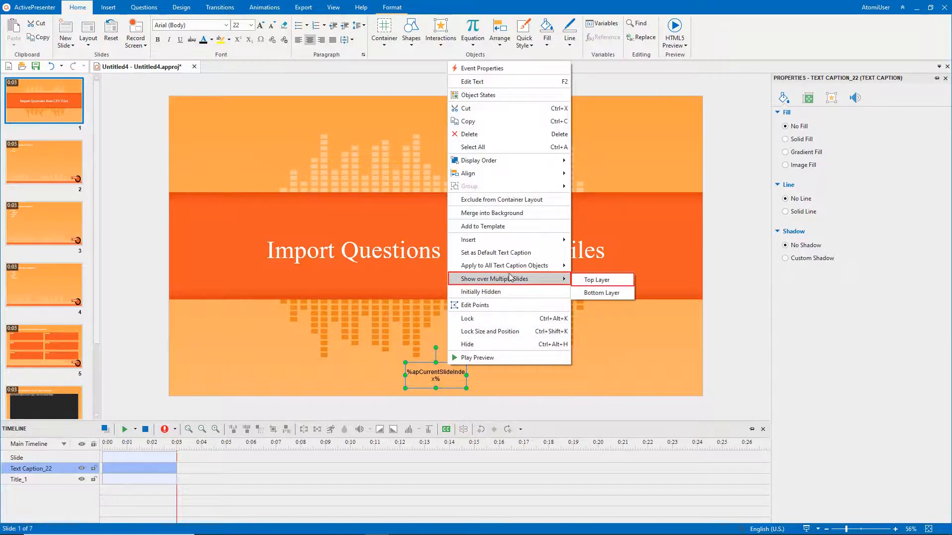